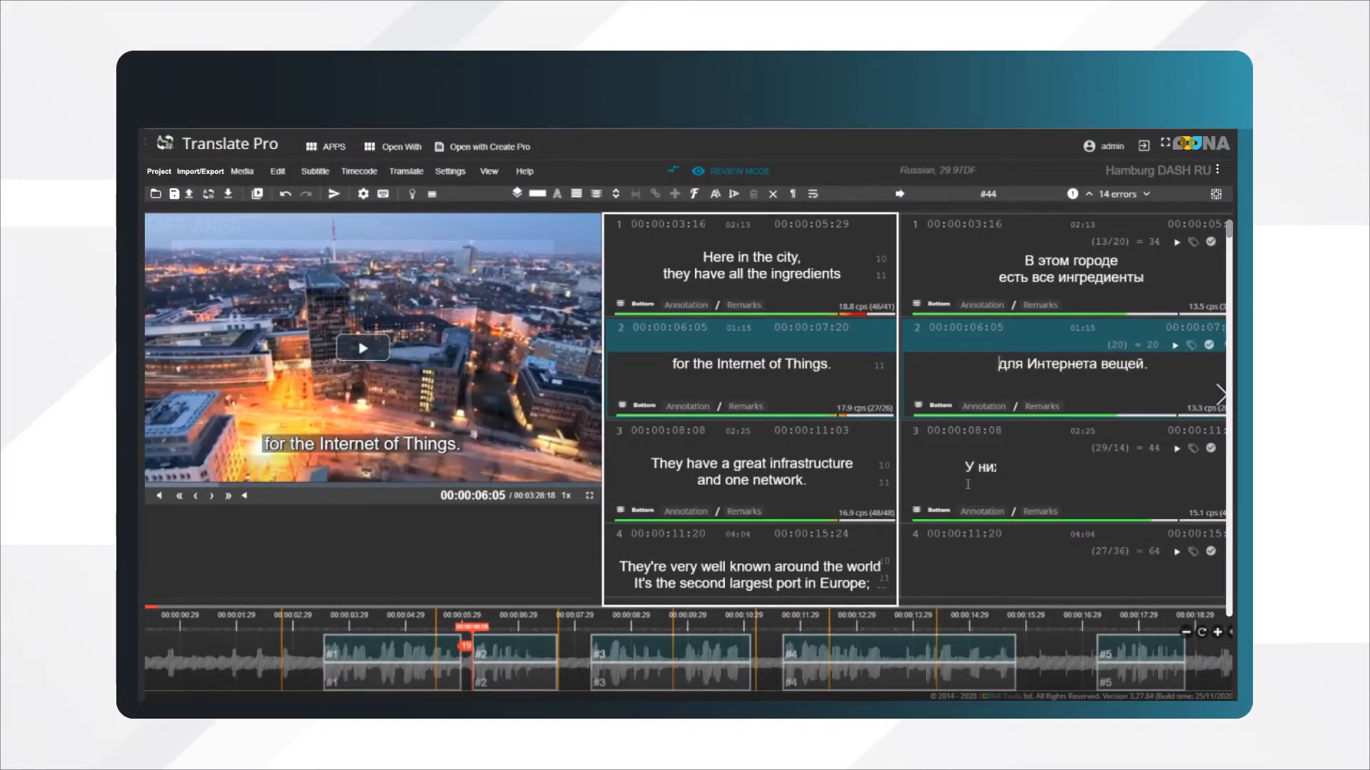
Import Hamburg-en.SRT with copied timecodes and enter German text for subtitle 1
type("У них отличная инфраструктура и единая сеть.")
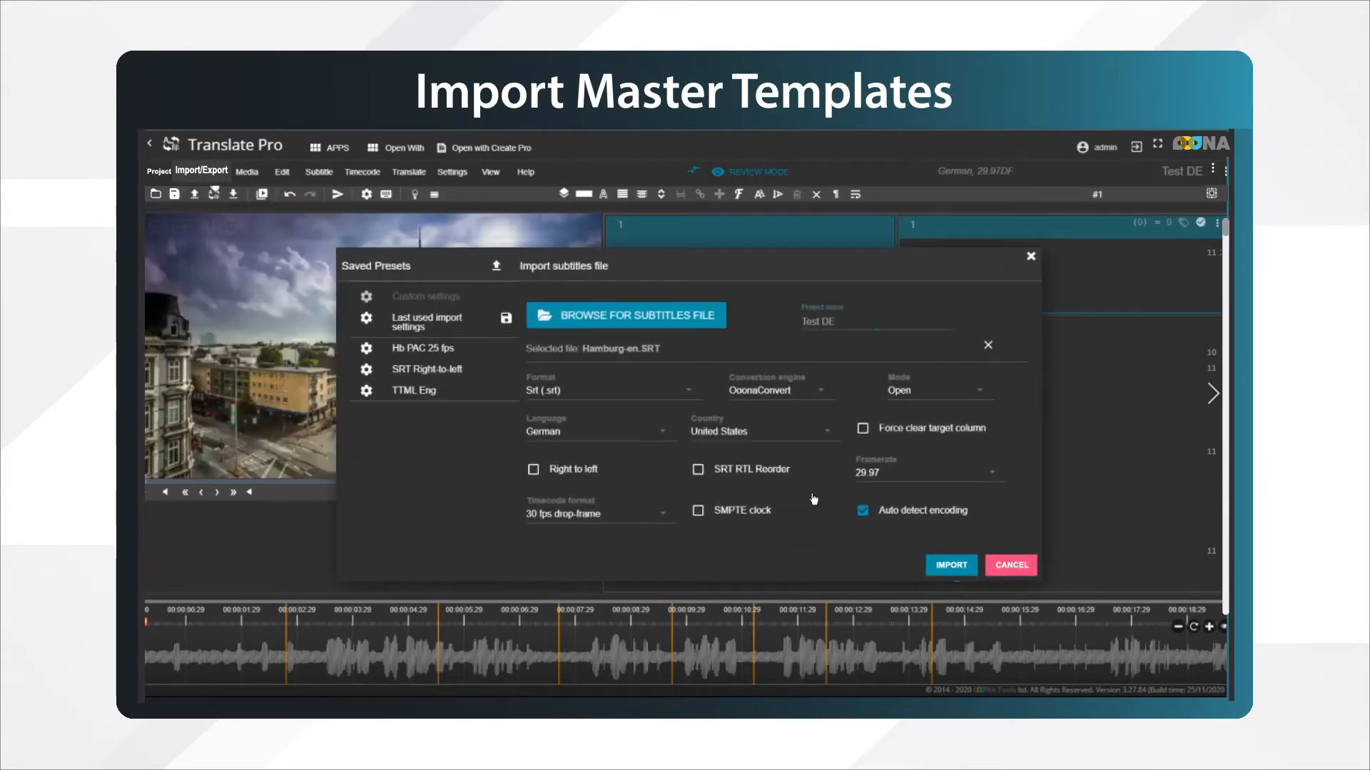
left_click(950, 565)
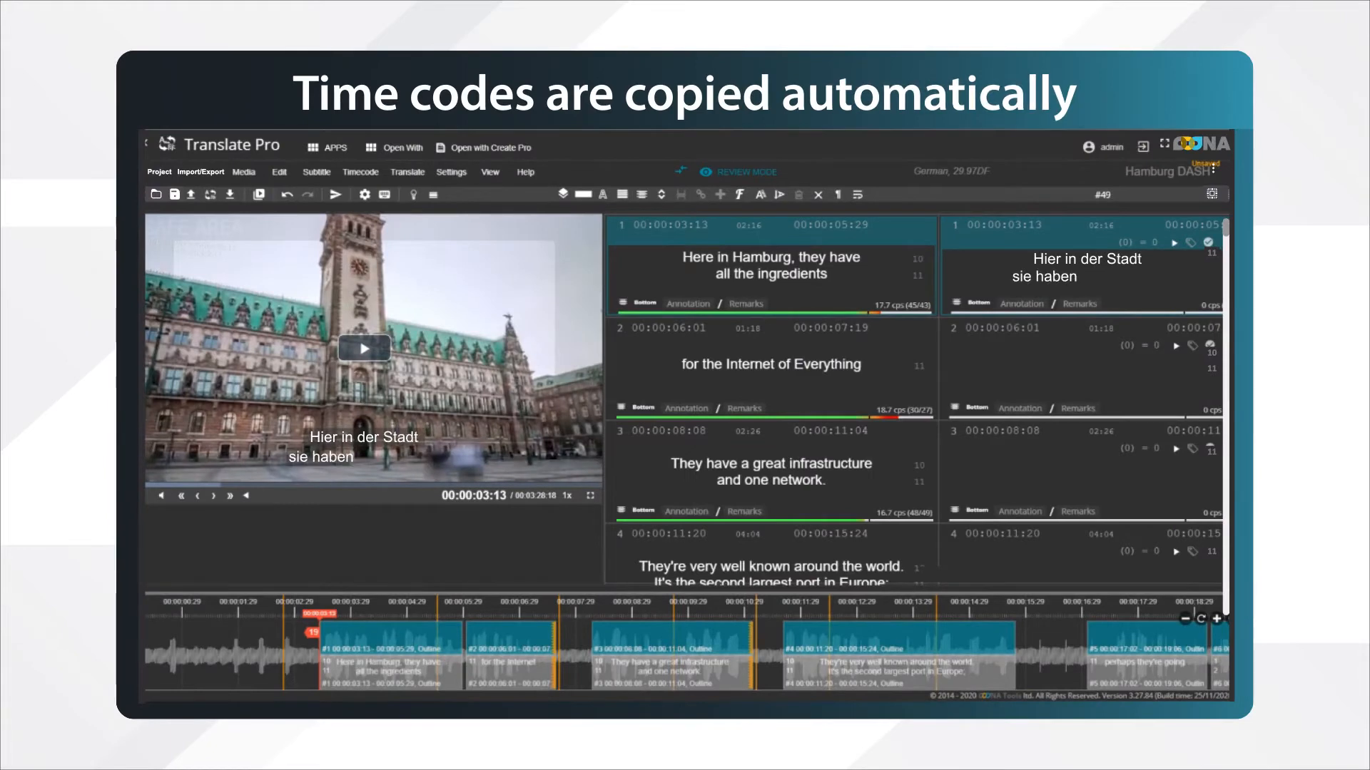
type("alle Zutanen")
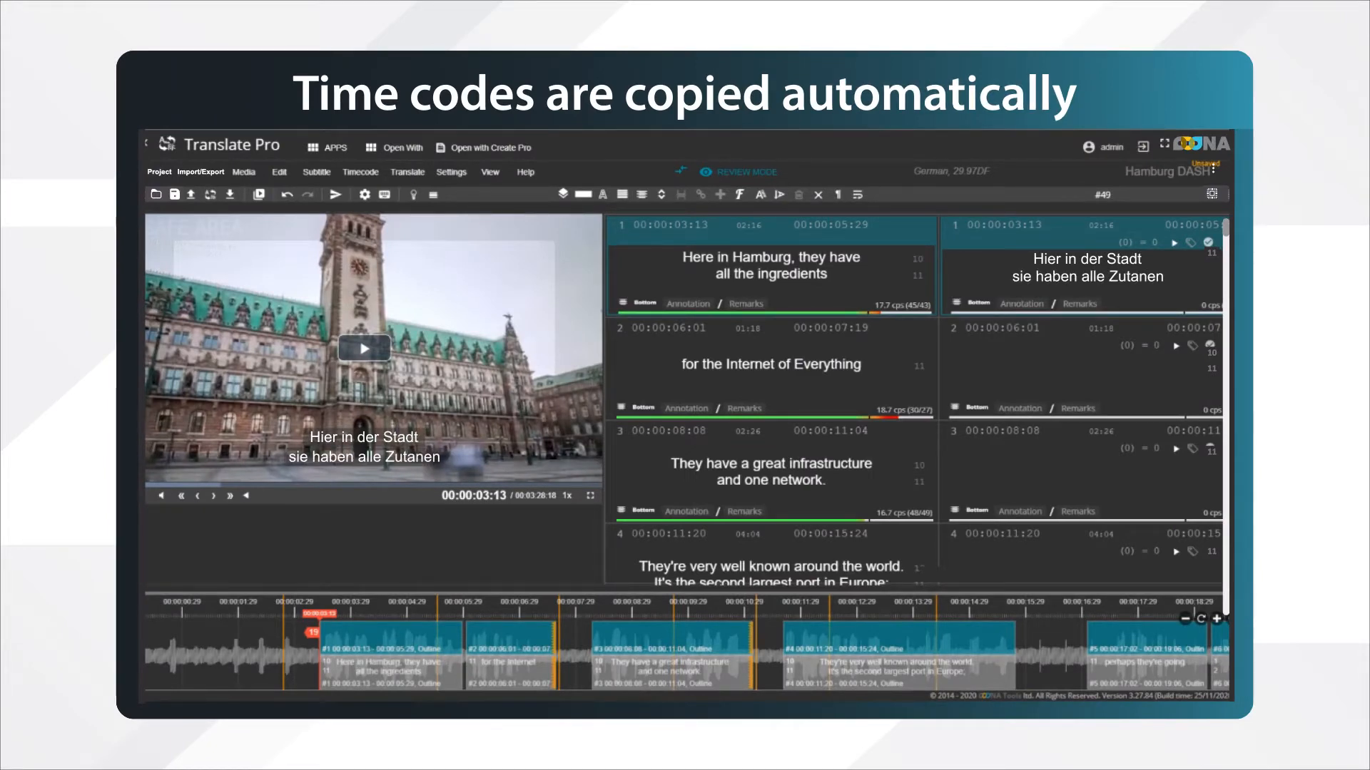